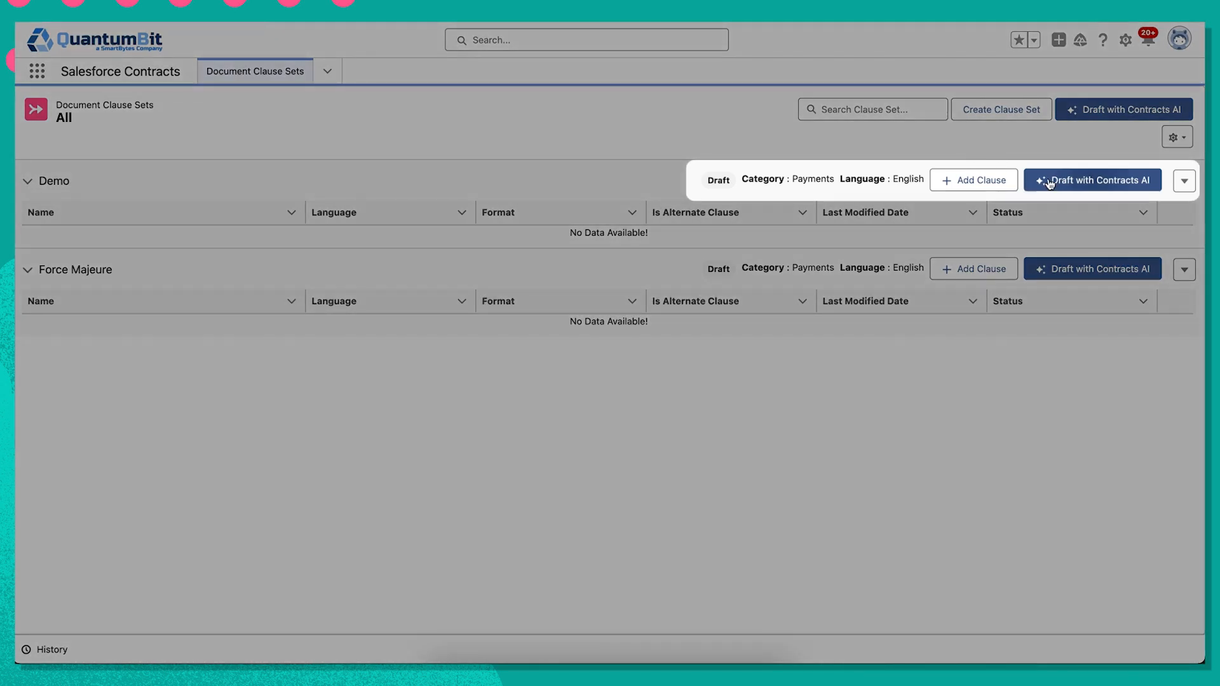
Step: Launch Contracts AI drafting on the Demo clause set row
click(1094, 180)
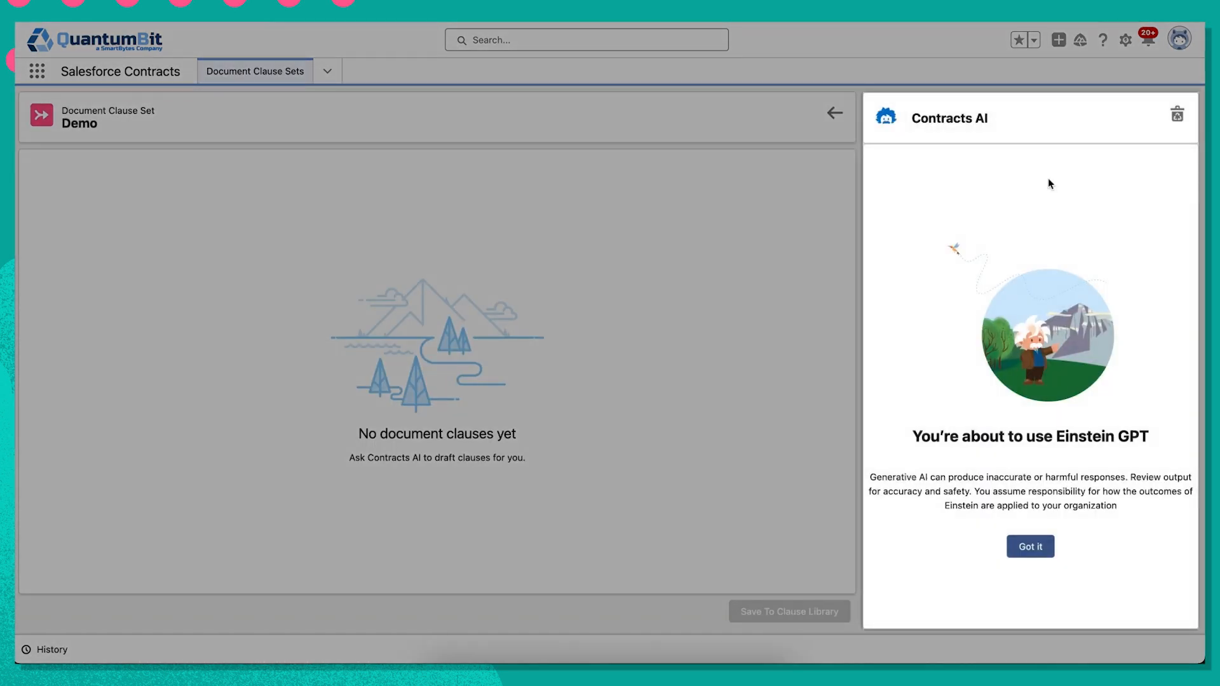
Step: Dismiss the Einstein notice and request 'create a net 90 payment terms clause' from Contracts AI
click(1029, 546)
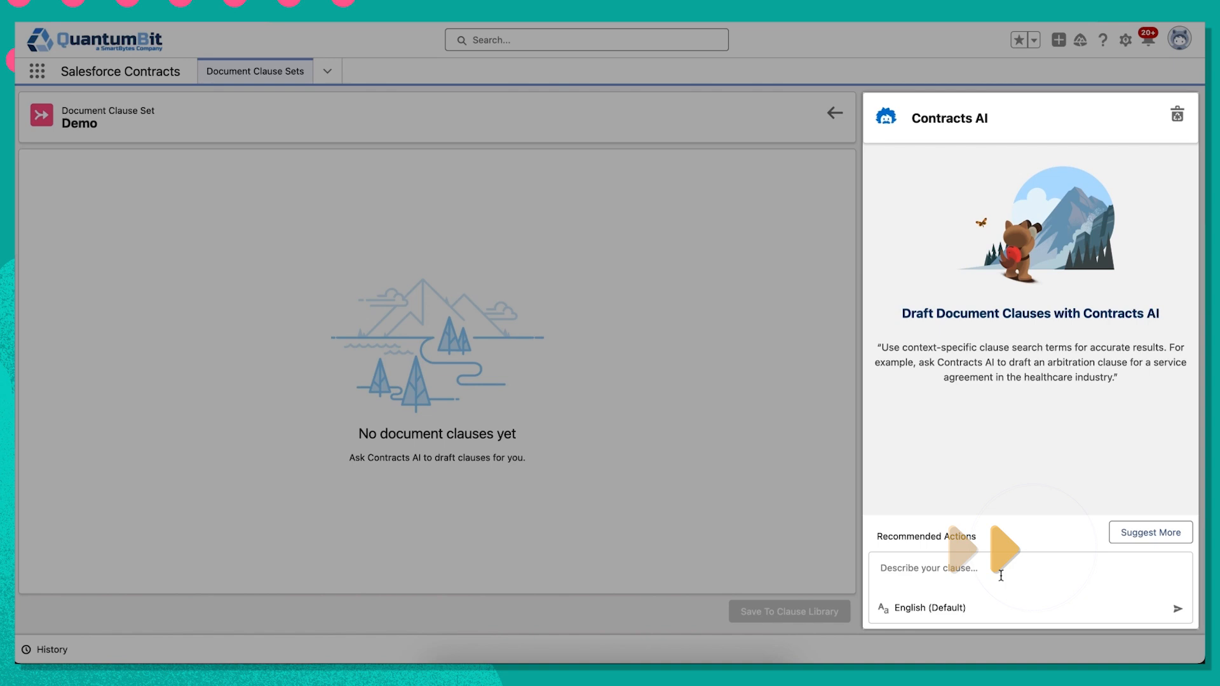
text(create a net 90 payment terms clause)
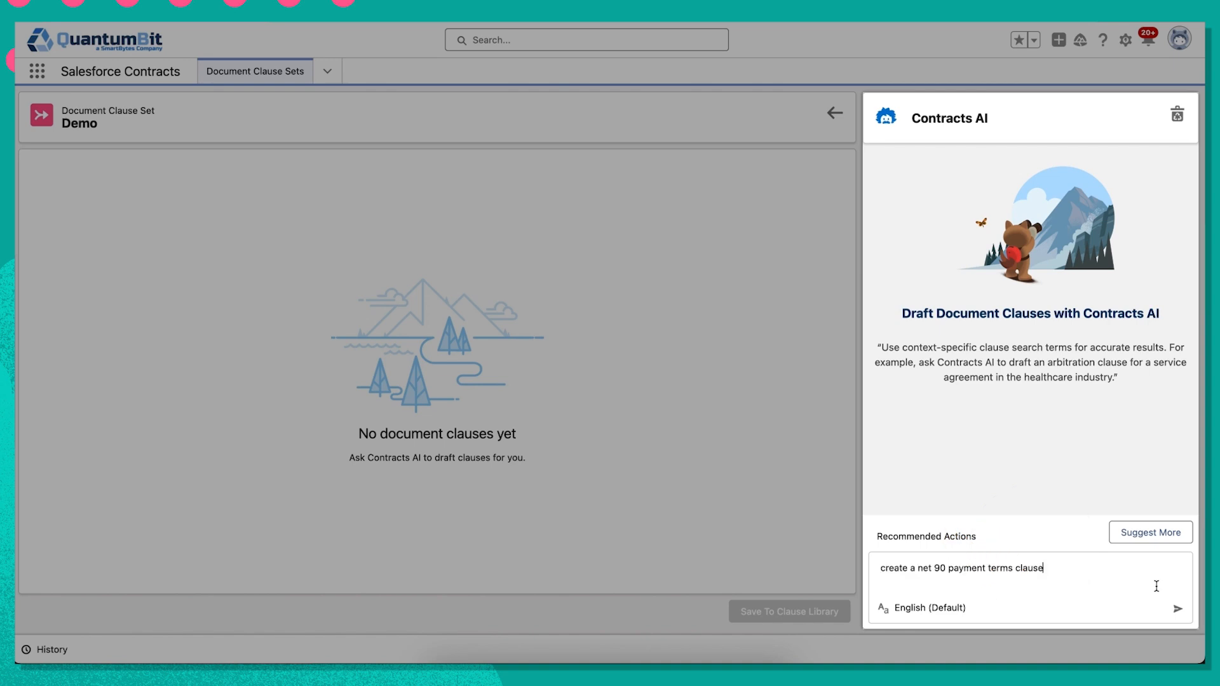
click(1177, 609)
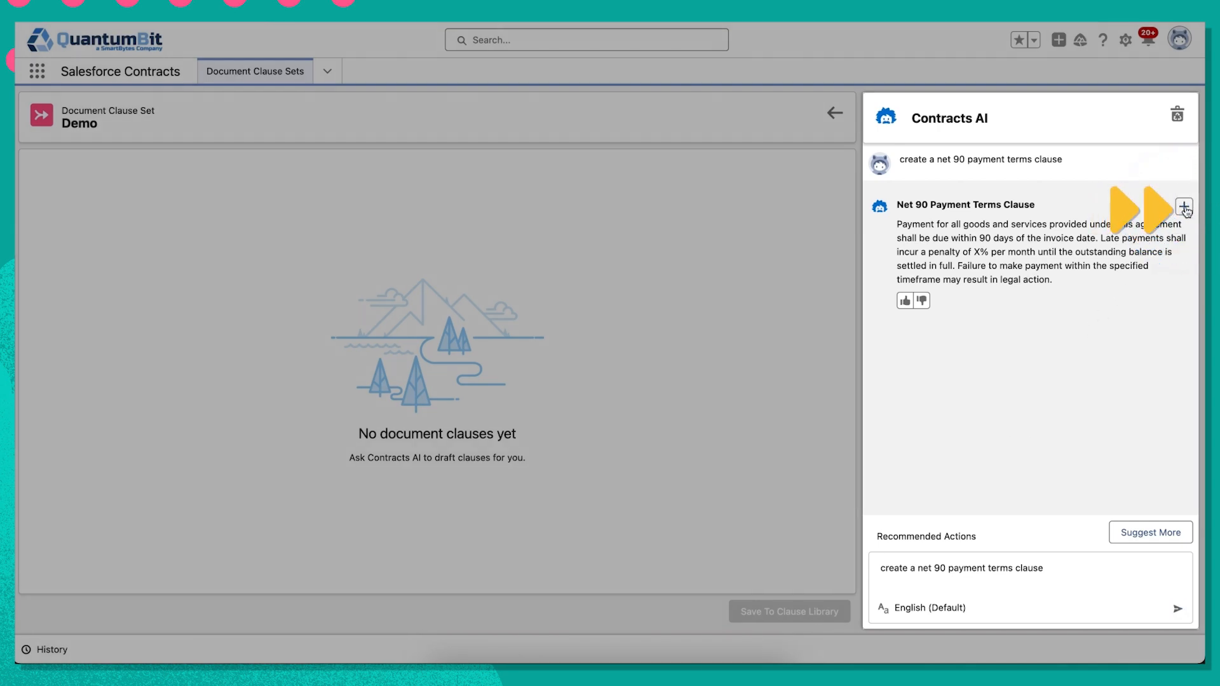
Step: Add the Net 90 clause with a 3% late penalty and save the set to the clause library
click(1184, 208)
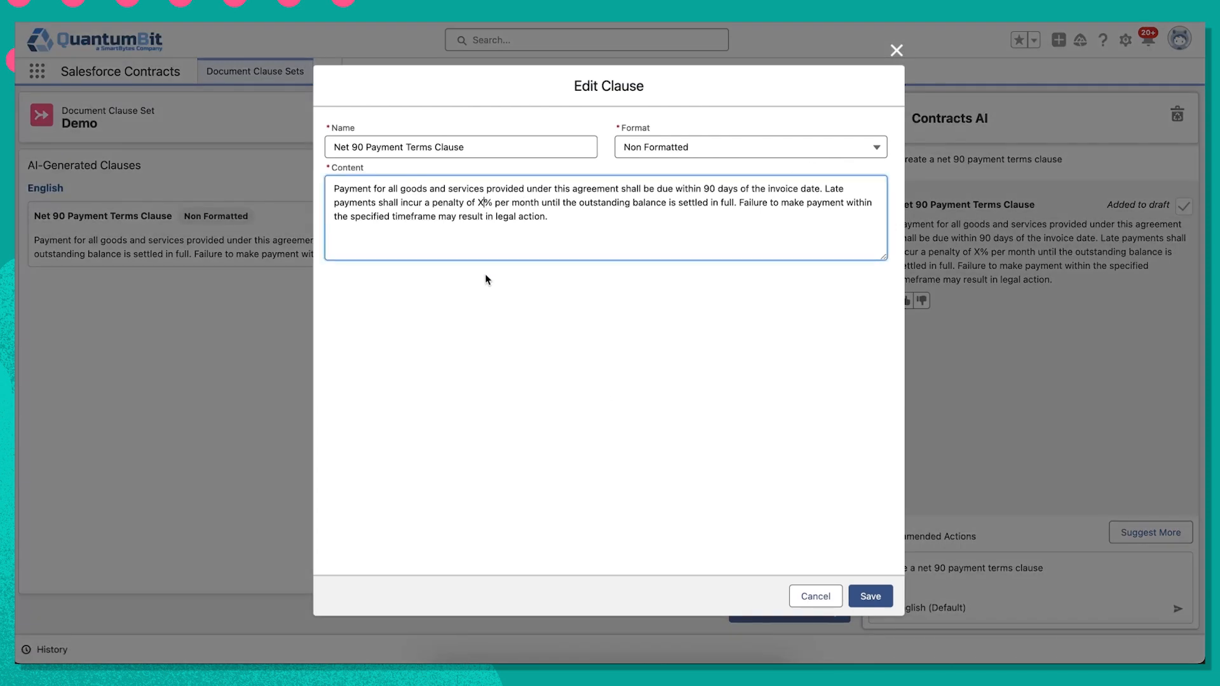
text(3)
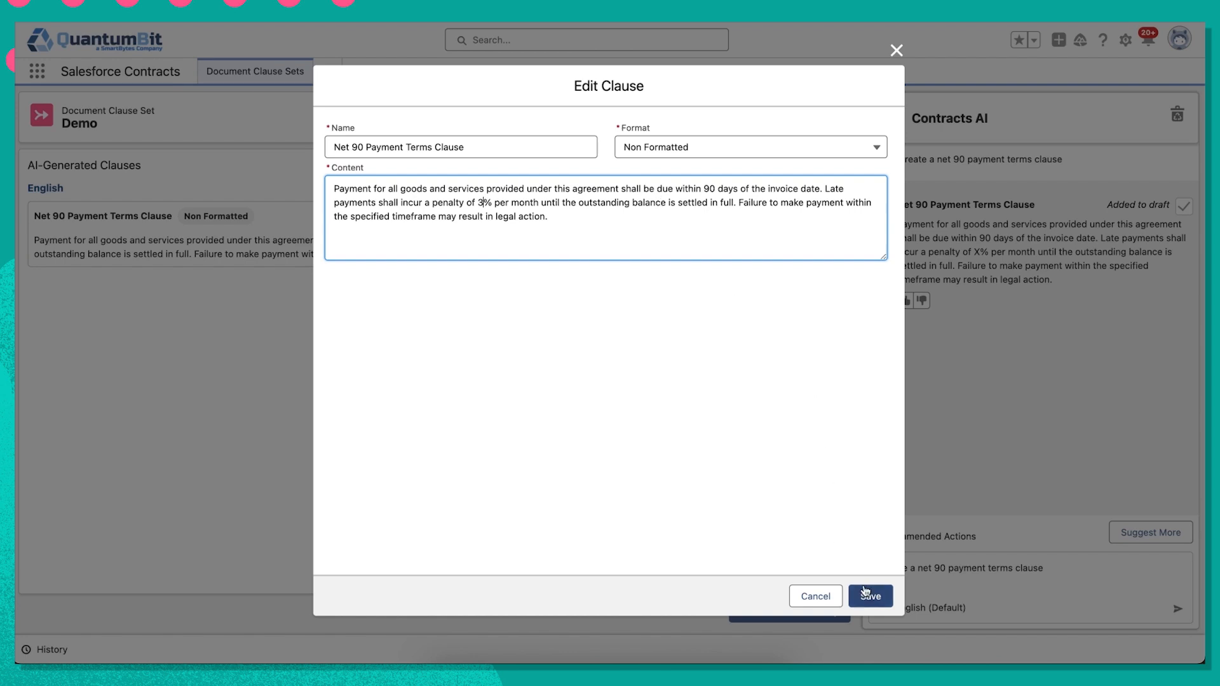
click(868, 596)
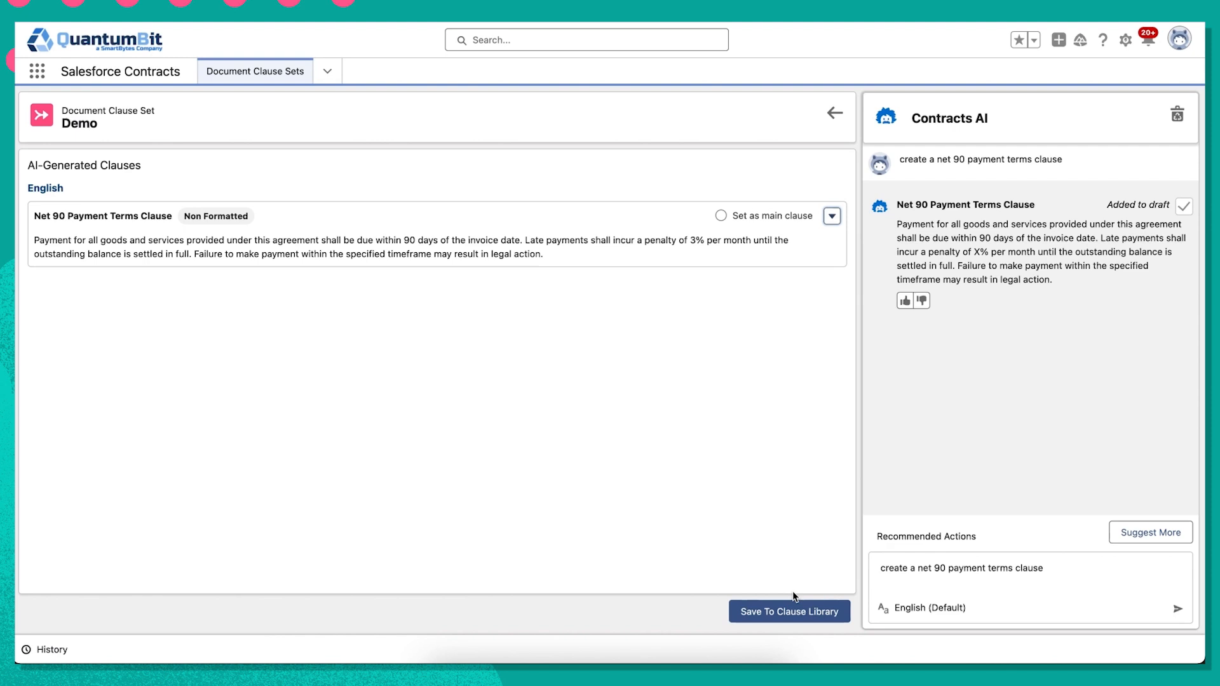
click(788, 612)
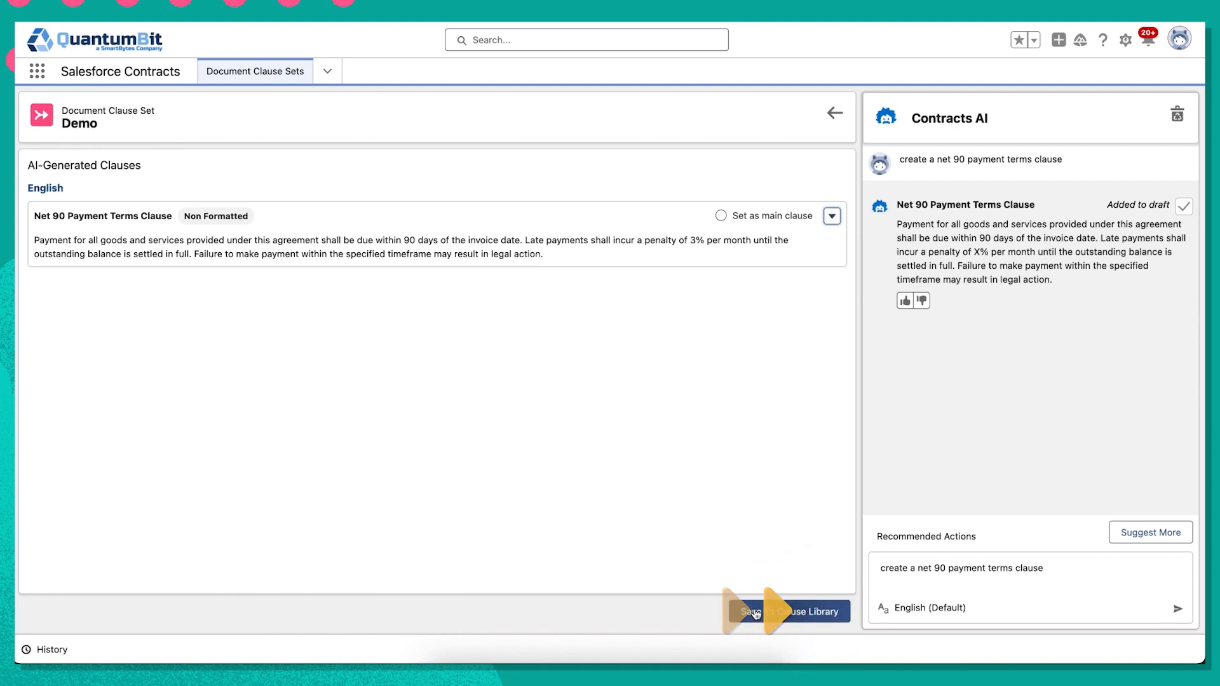